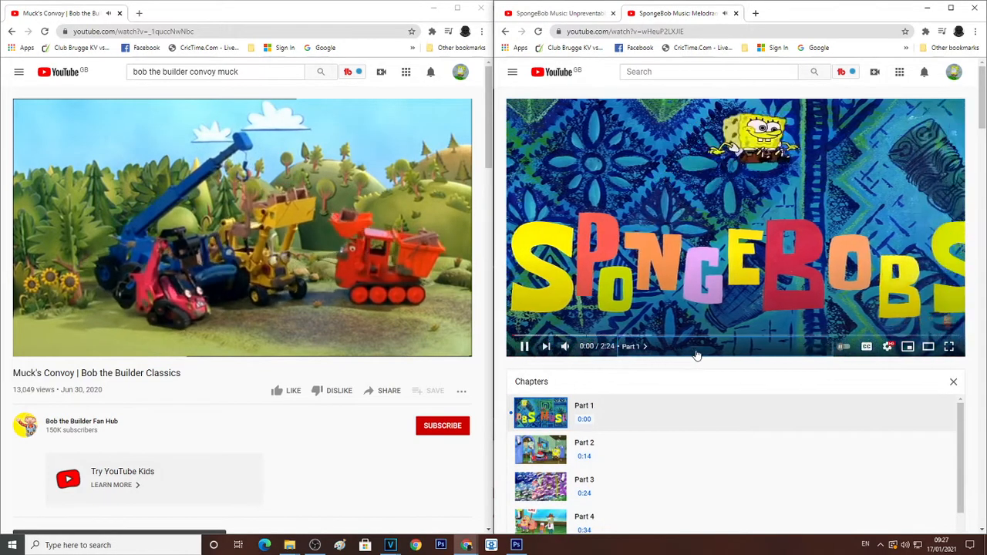
# Close the Chapters panel under the SpongeBob Melodramatic Moments video to show its description.
pyautogui.click(942, 545)
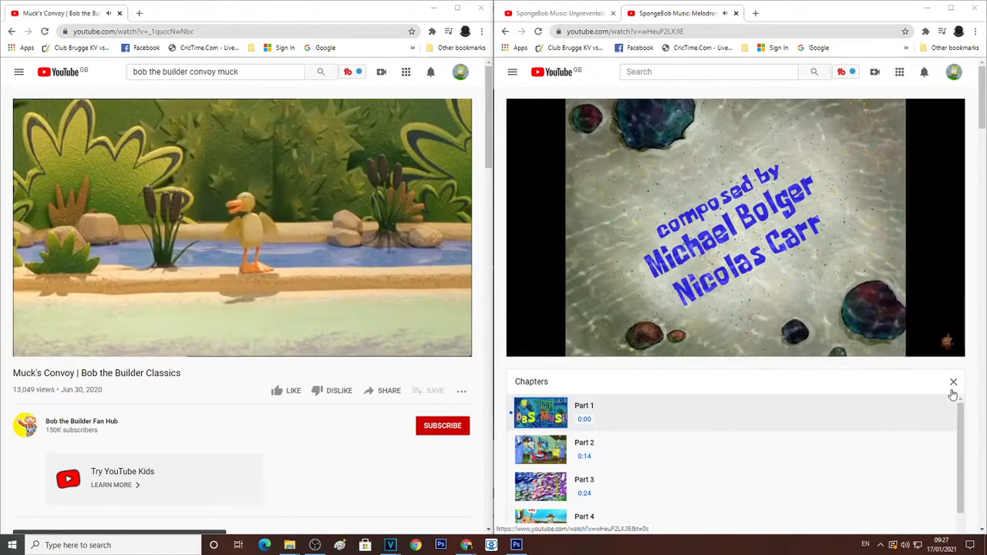
pyautogui.click(953, 381)
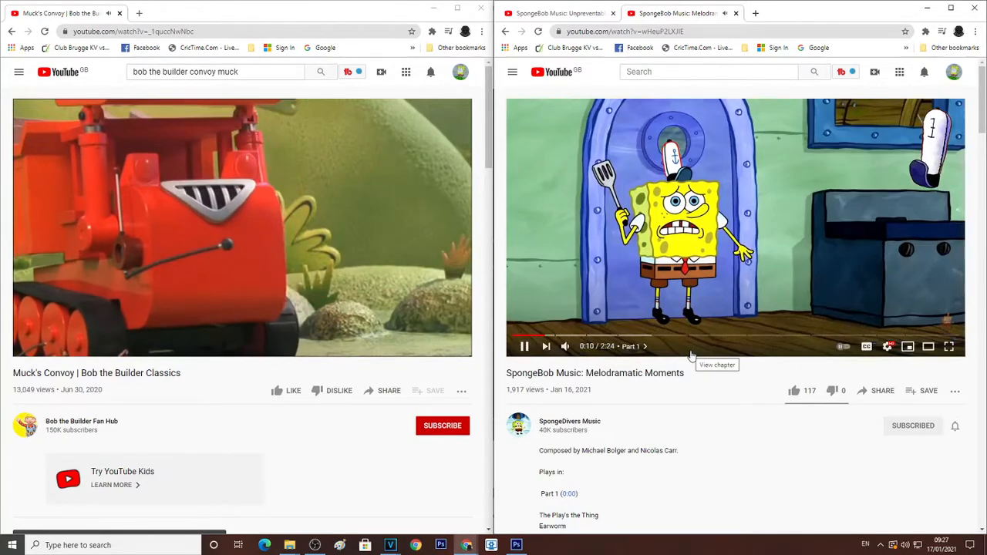
# Bring up the playback quality list for the SpongeBob Music: Unpreventable video.
pyautogui.click(717, 364)
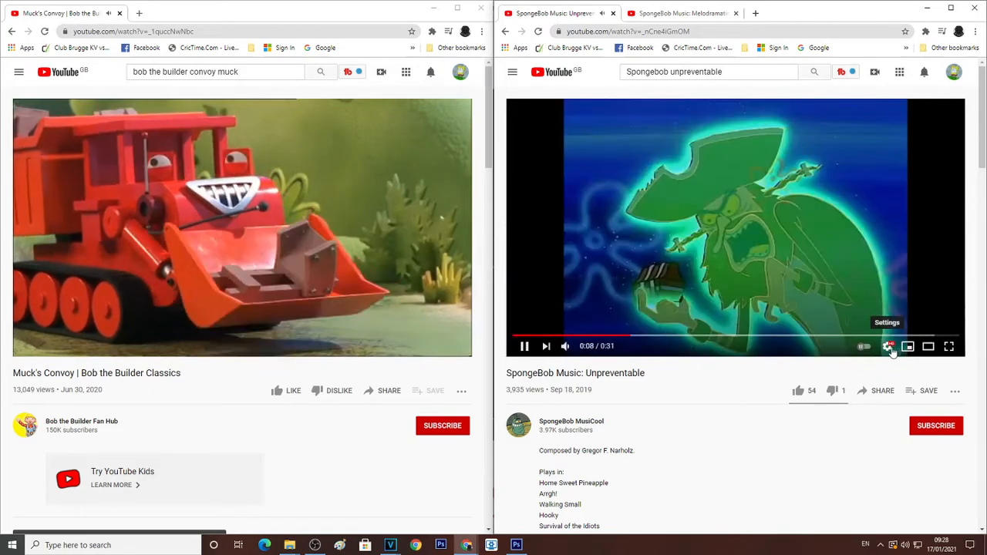
pyautogui.click(888, 346)
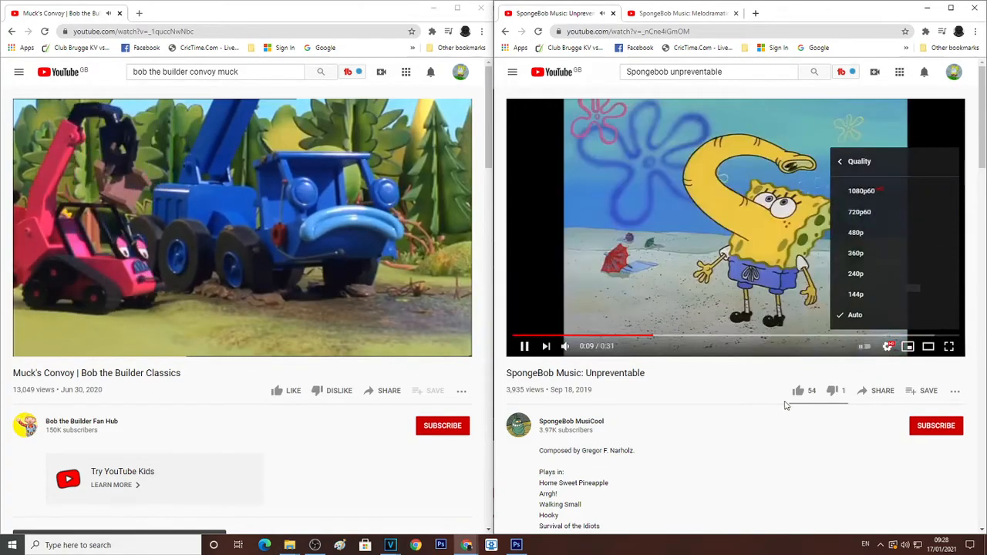